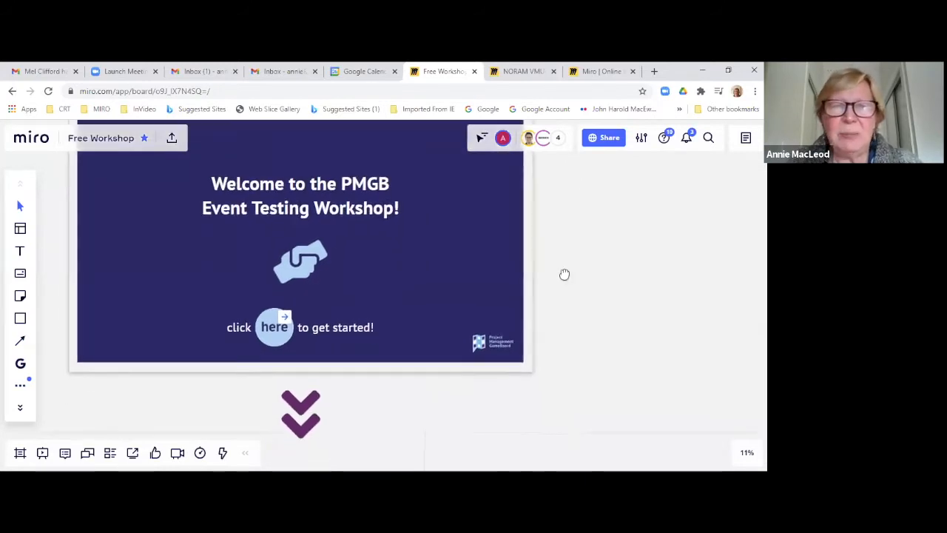
- Use the 'here' link on the welcome frame to jump to the Agenda frame
left_click(274, 327)
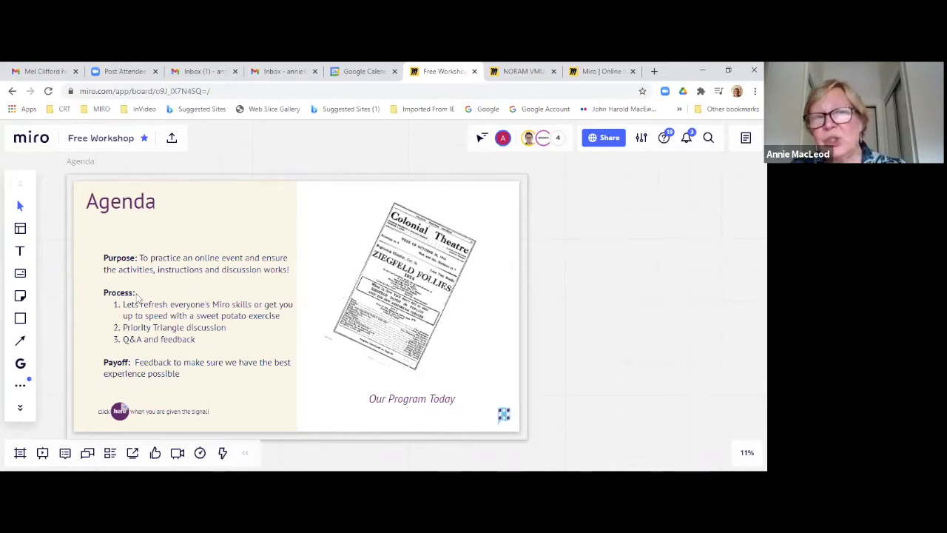
mouse_move(264, 284)
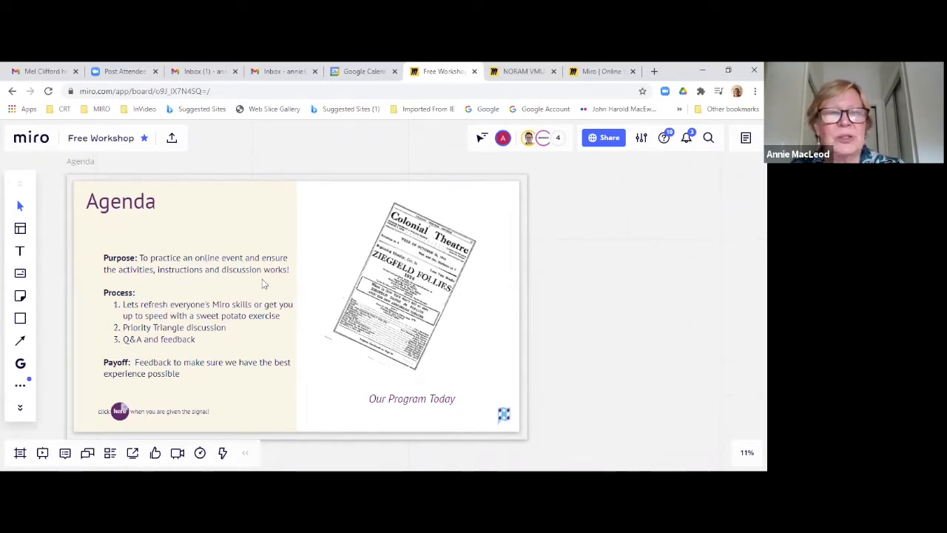
mouse_move(187, 284)
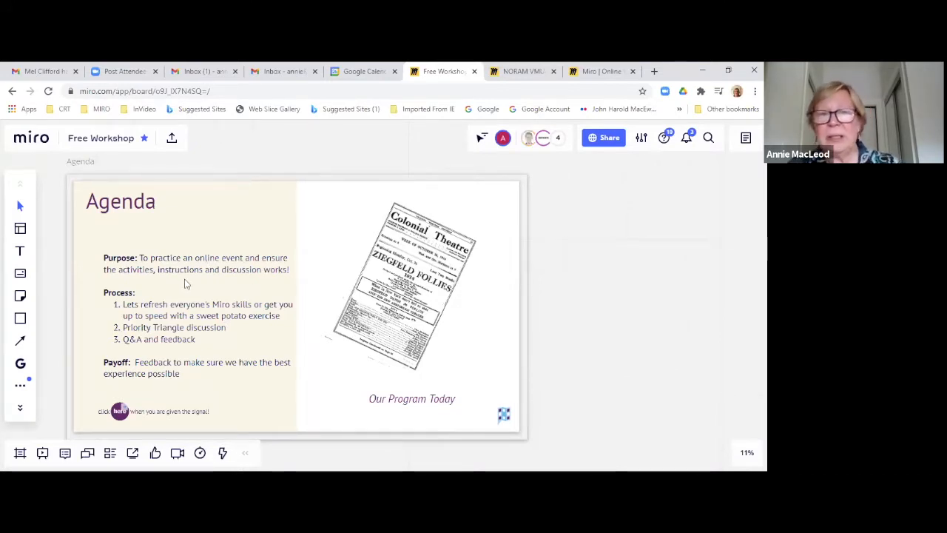
mouse_move(206, 317)
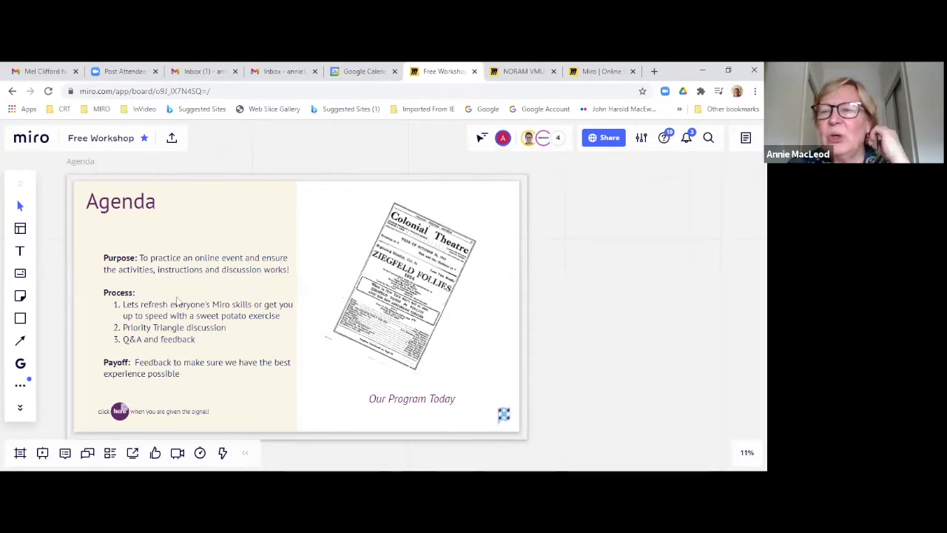
mouse_move(259, 320)
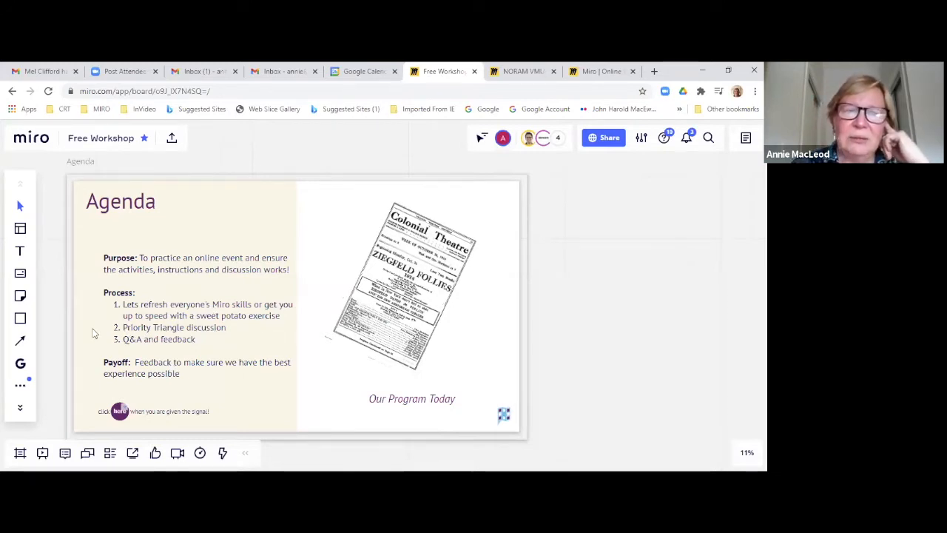
mouse_move(225, 335)
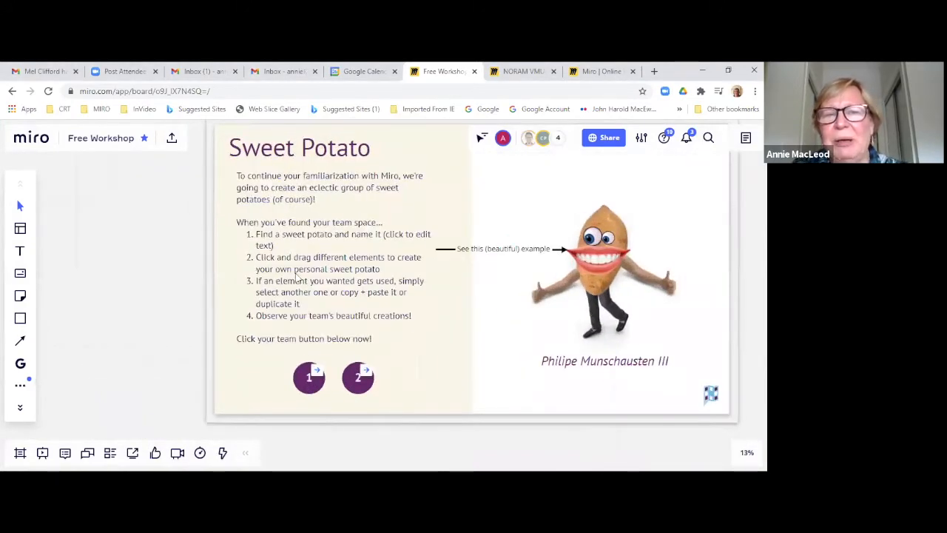
mouse_move(343, 278)
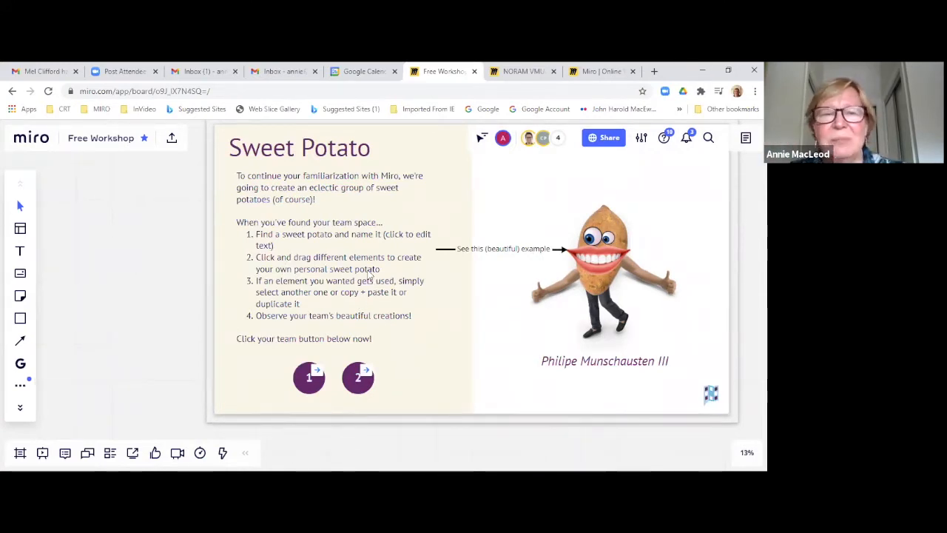
- Zoom out slightly so the Sweet Potato exercise instructions and team buttons are fully visible
scroll("down", 3)
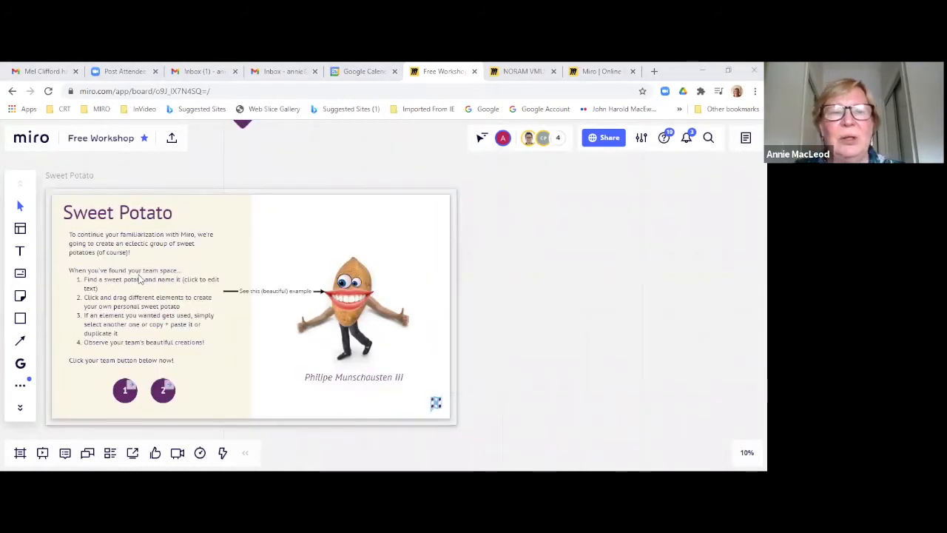
mouse_move(139, 296)
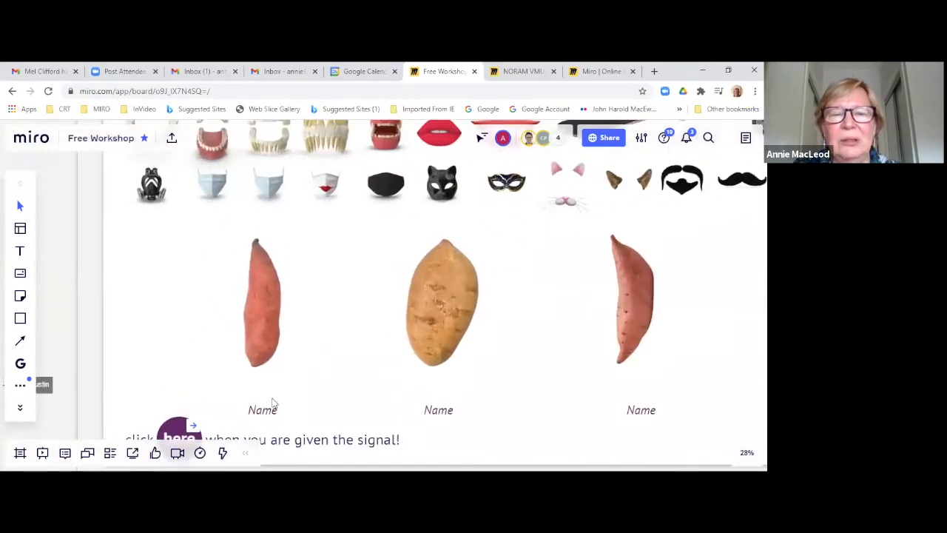
left_click(262, 408)
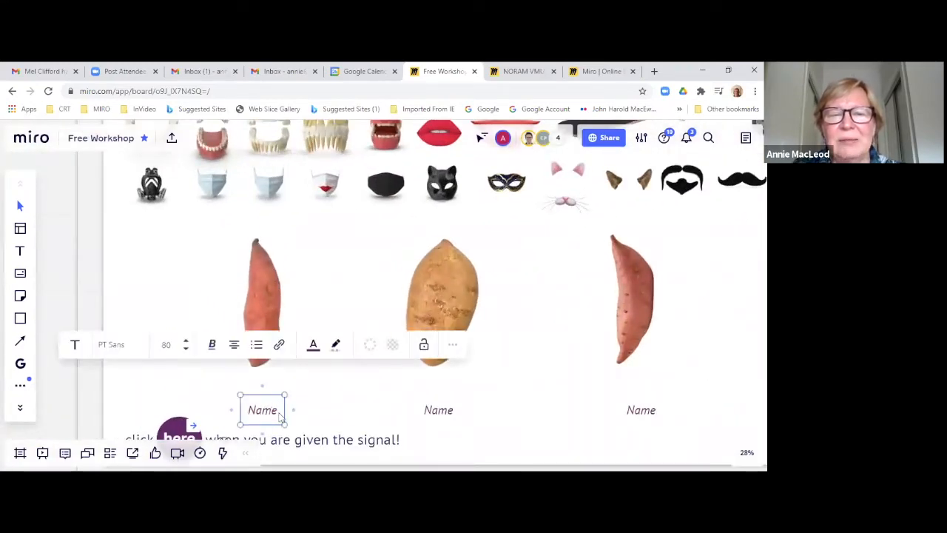
double_click(262, 410)
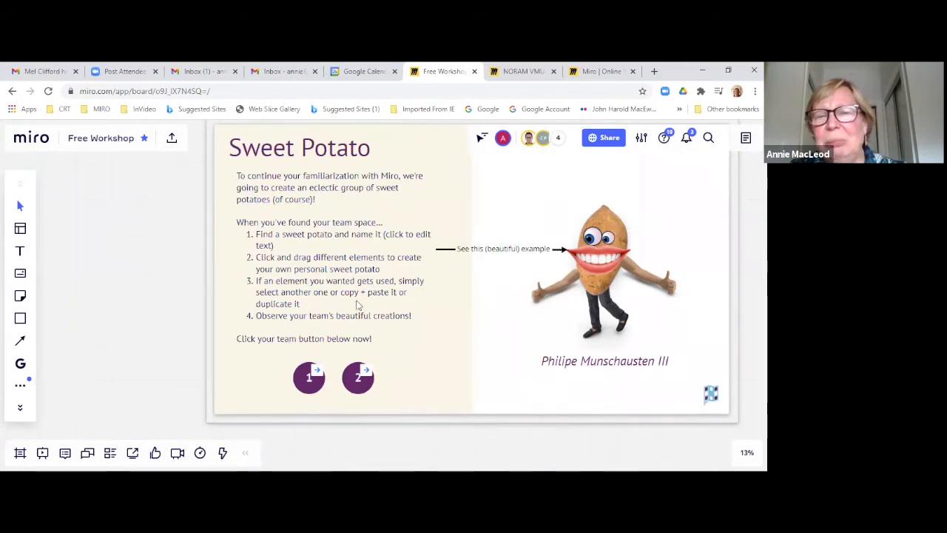
mouse_move(391, 314)
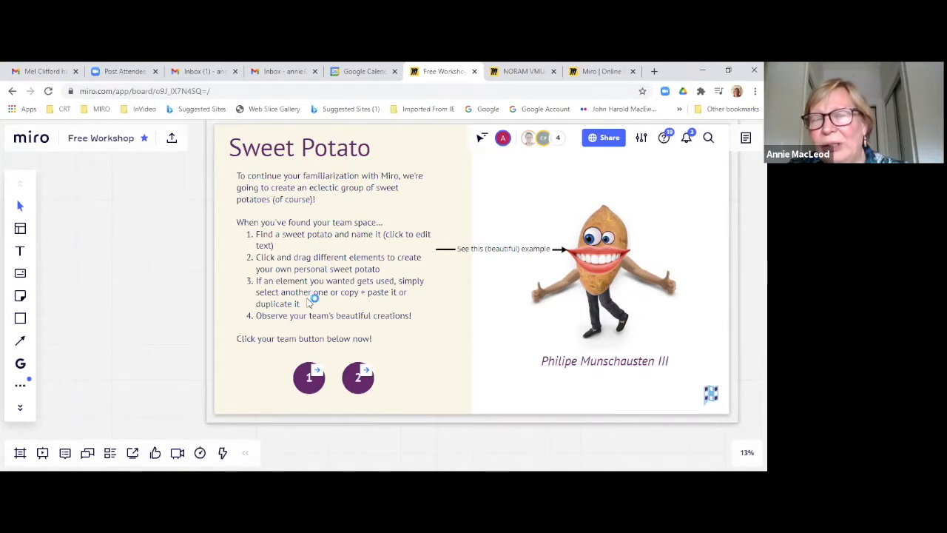
mouse_move(367, 301)
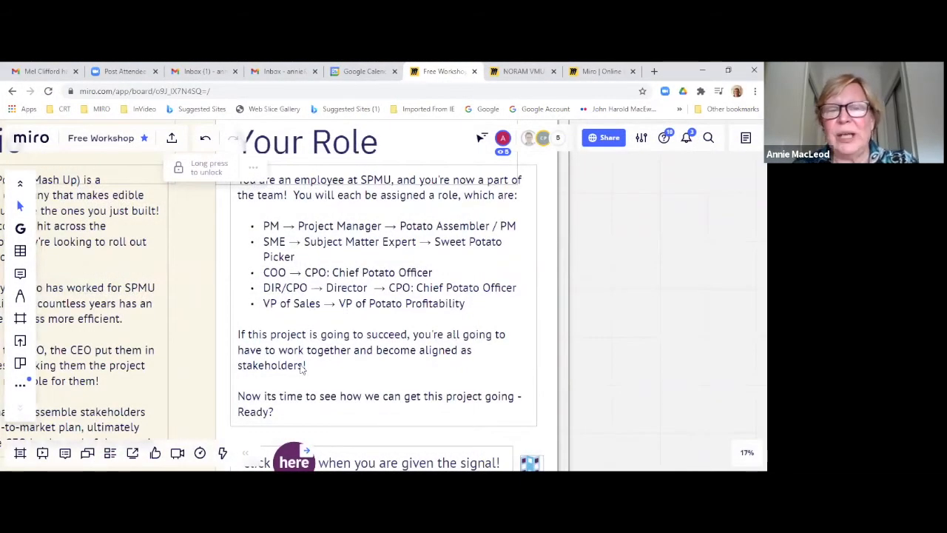
mouse_move(367, 413)
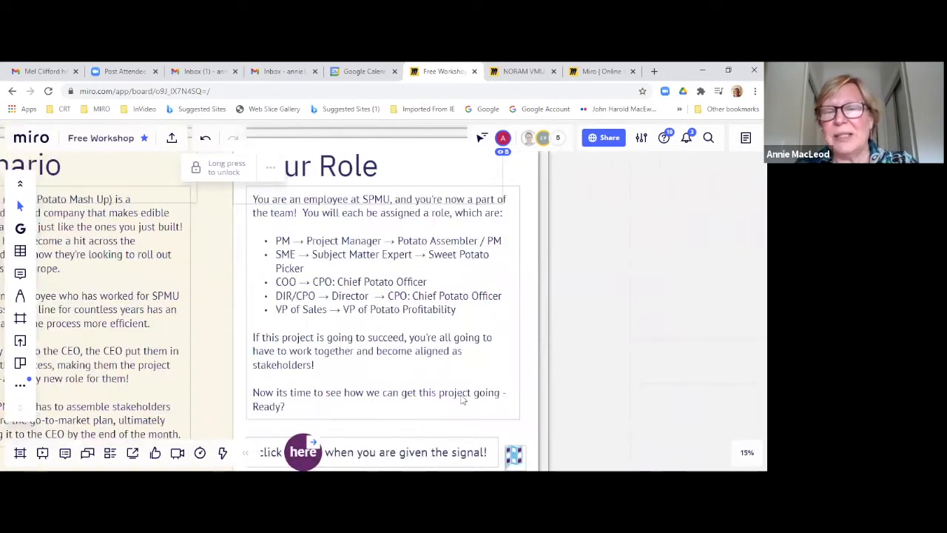
mouse_move(574, 343)
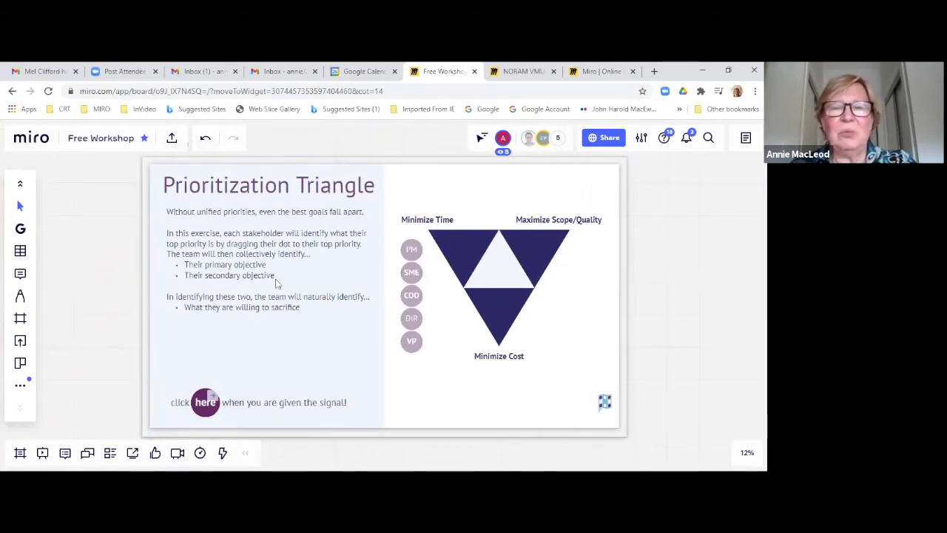
mouse_move(433, 248)
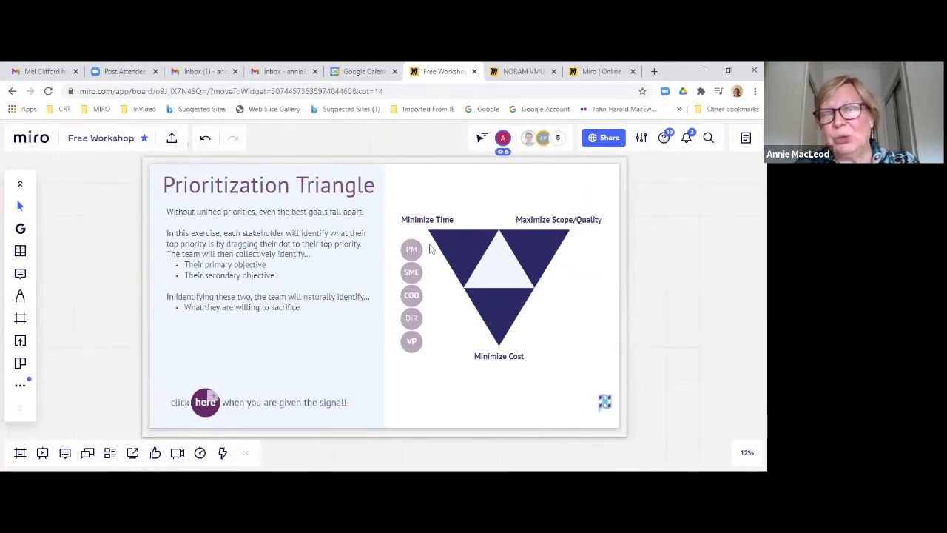
mouse_move(399, 208)
type("Can't have")
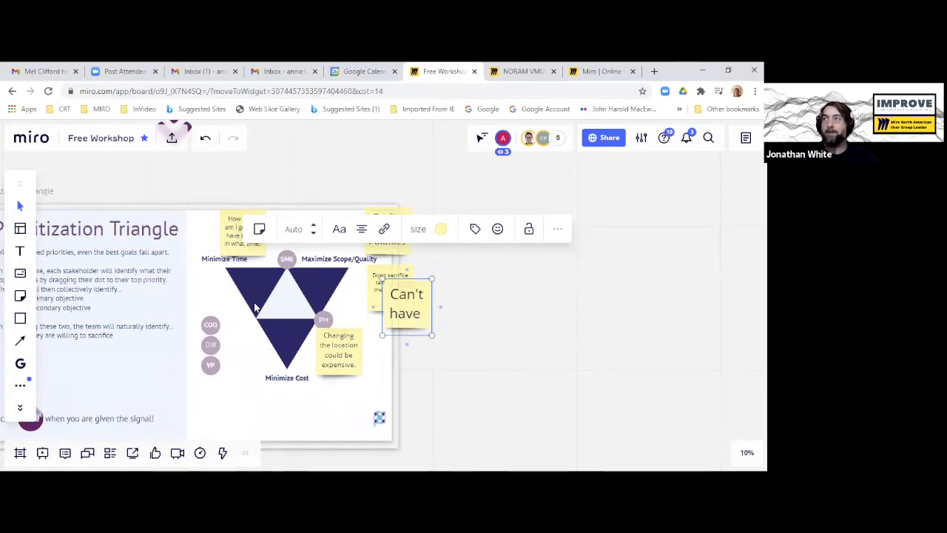
type("poor q")
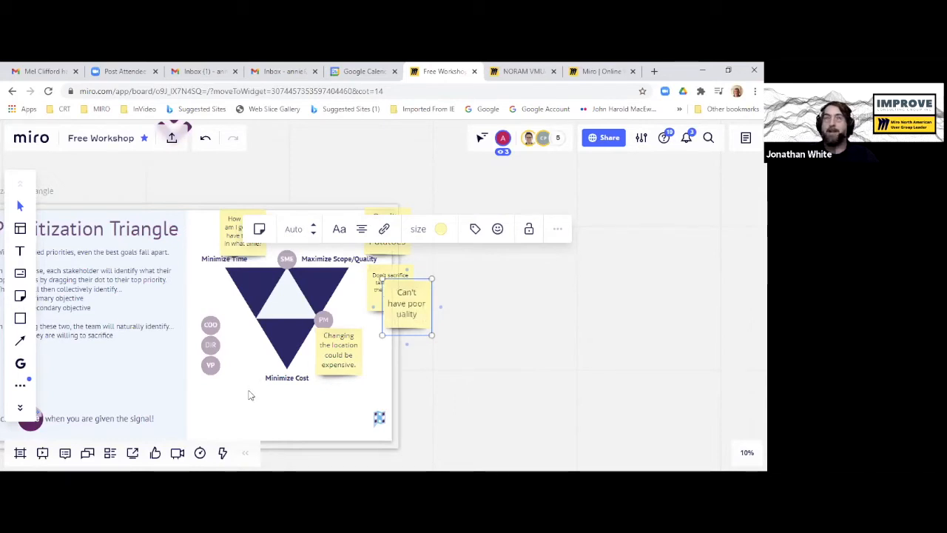
mouse_move(261, 388)
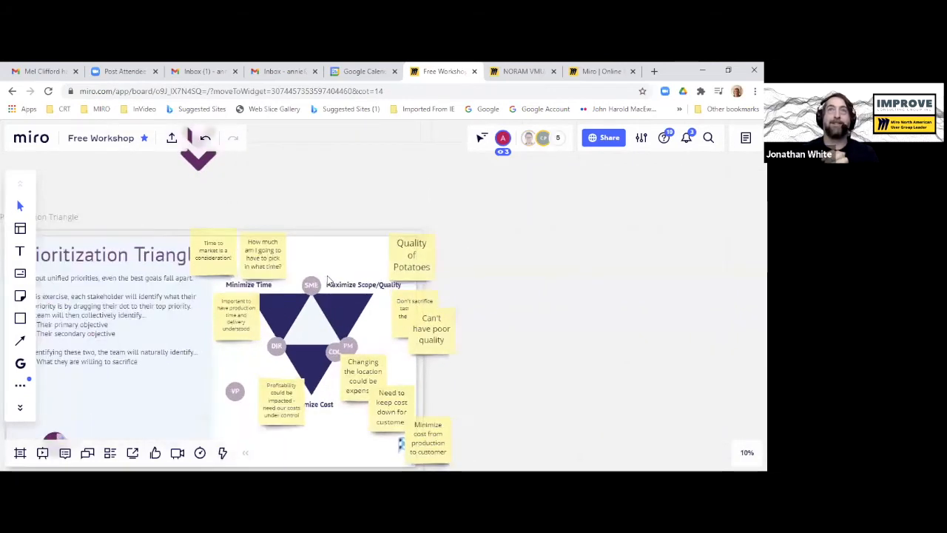
scroll("down", 3)
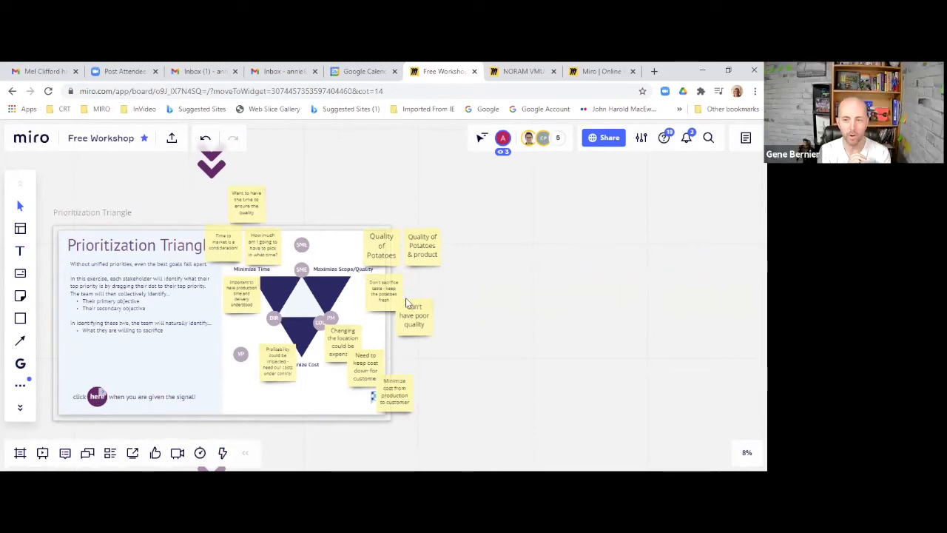
mouse_move(387, 289)
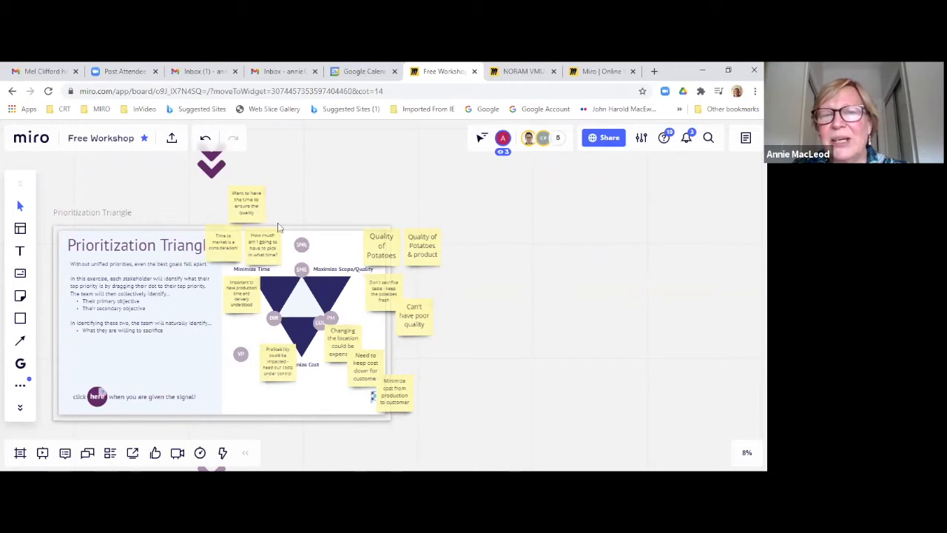
mouse_move(331, 361)
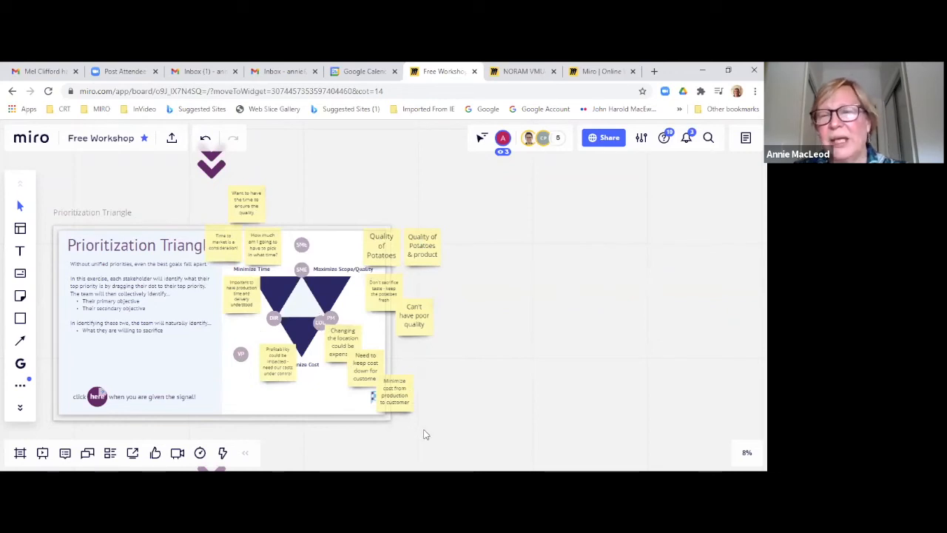
mouse_move(177, 174)
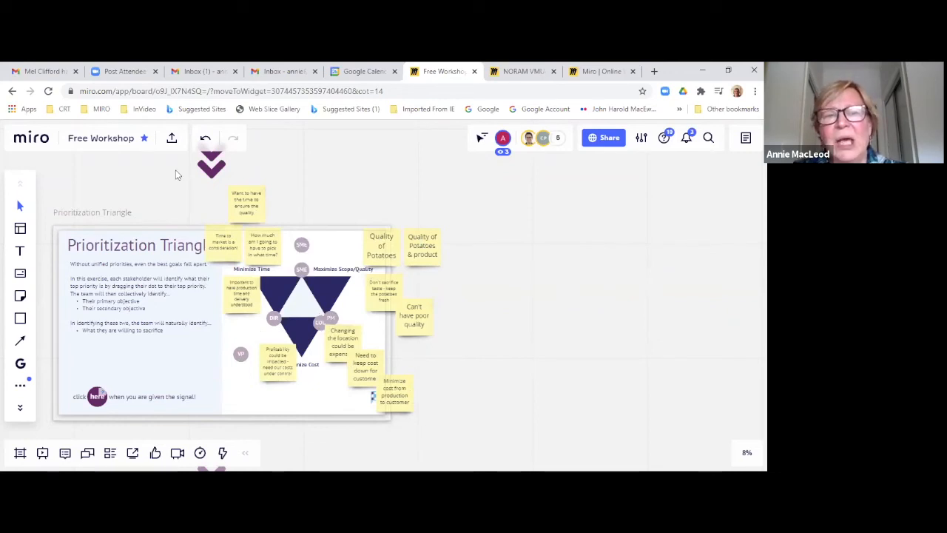
mouse_move(328, 357)
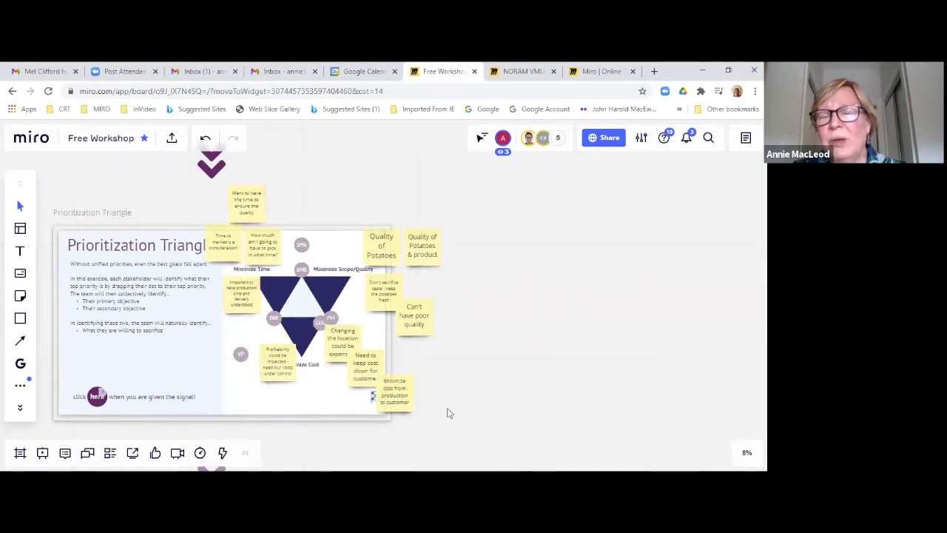
mouse_move(459, 415)
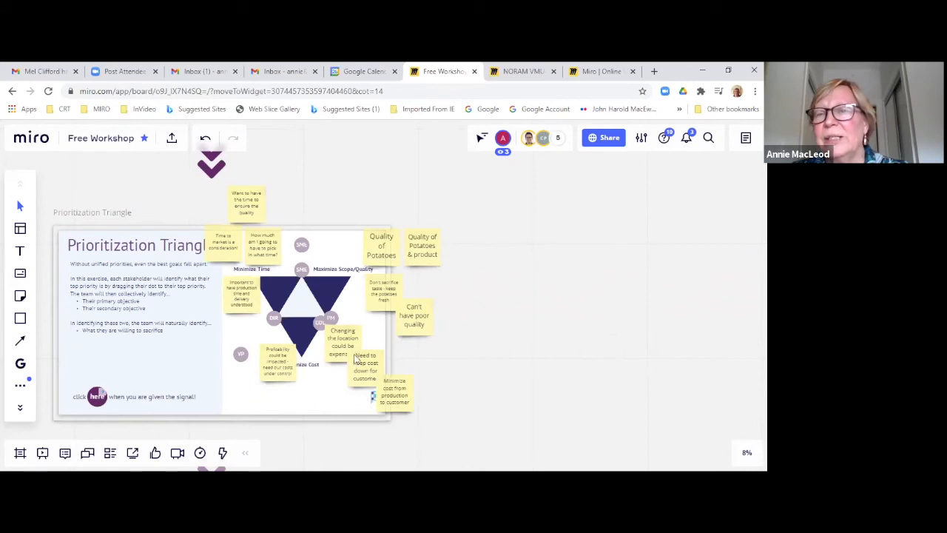
mouse_move(444, 377)
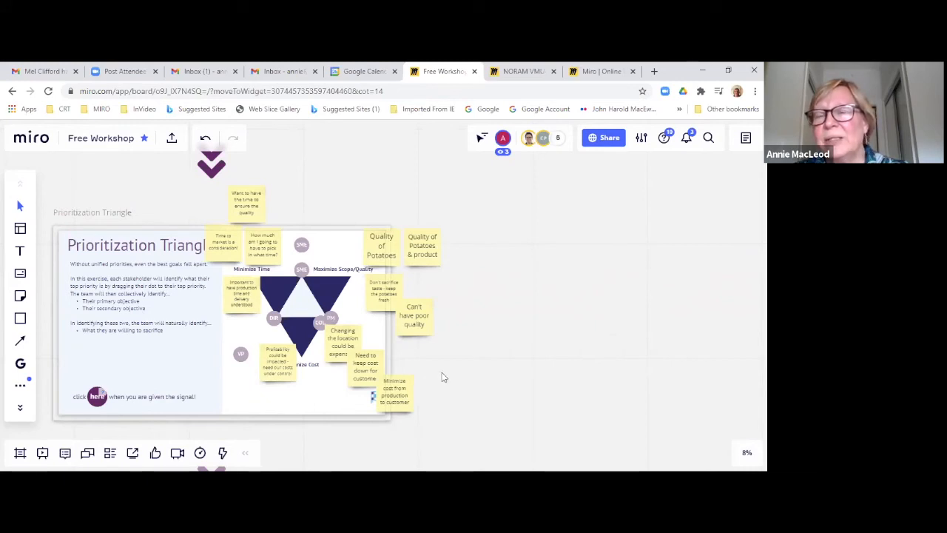
mouse_move(426, 373)
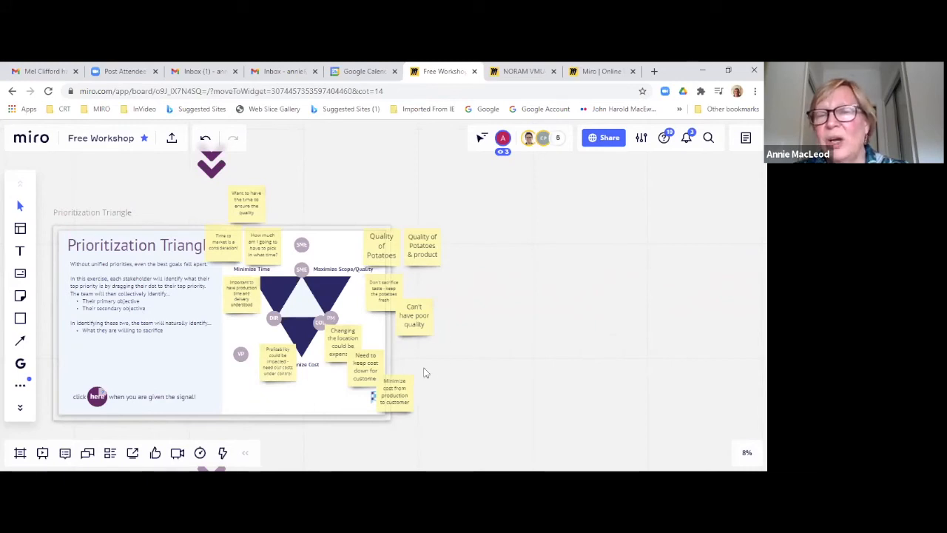
mouse_move(289, 257)
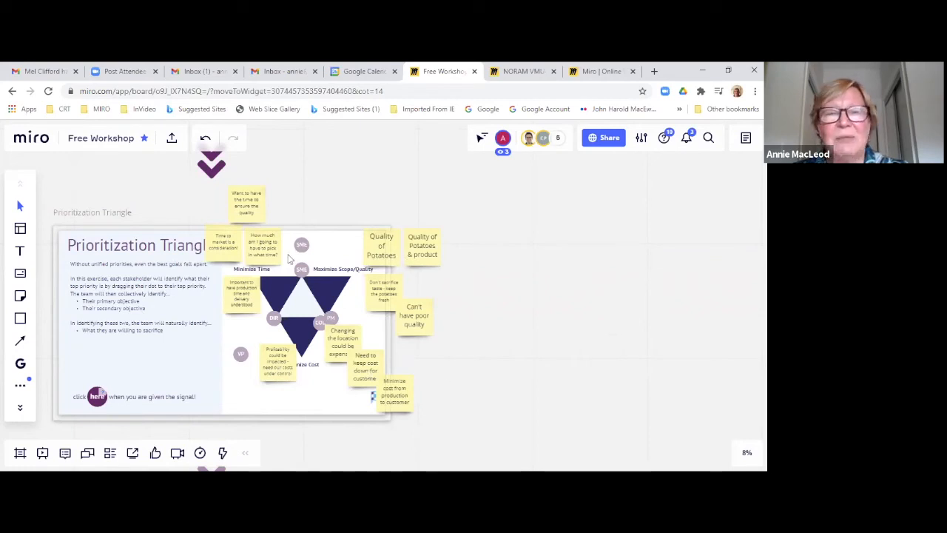
mouse_move(189, 236)
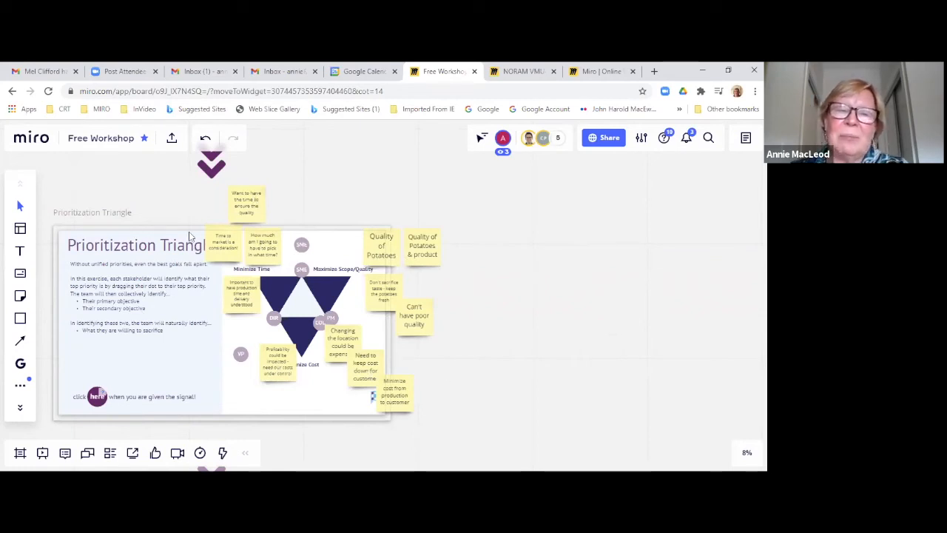
mouse_move(247, 258)
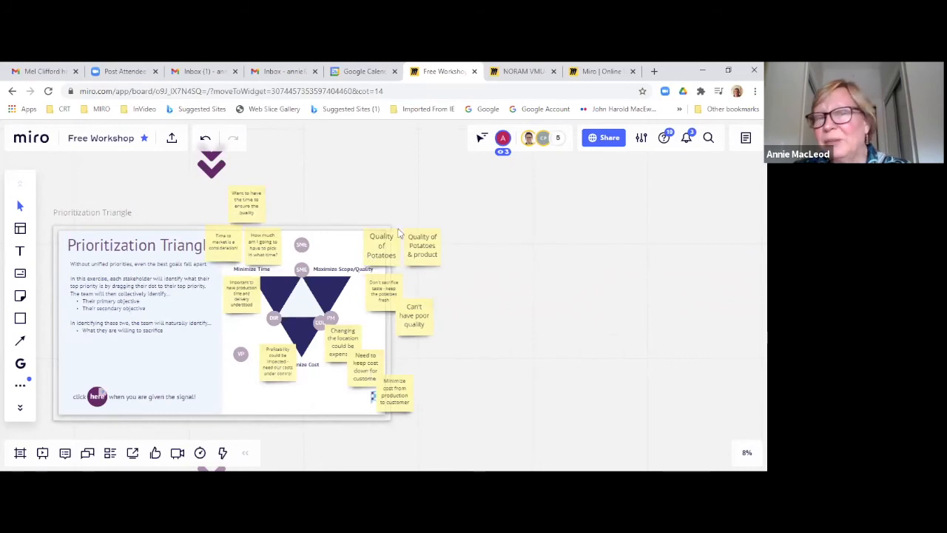
mouse_move(403, 244)
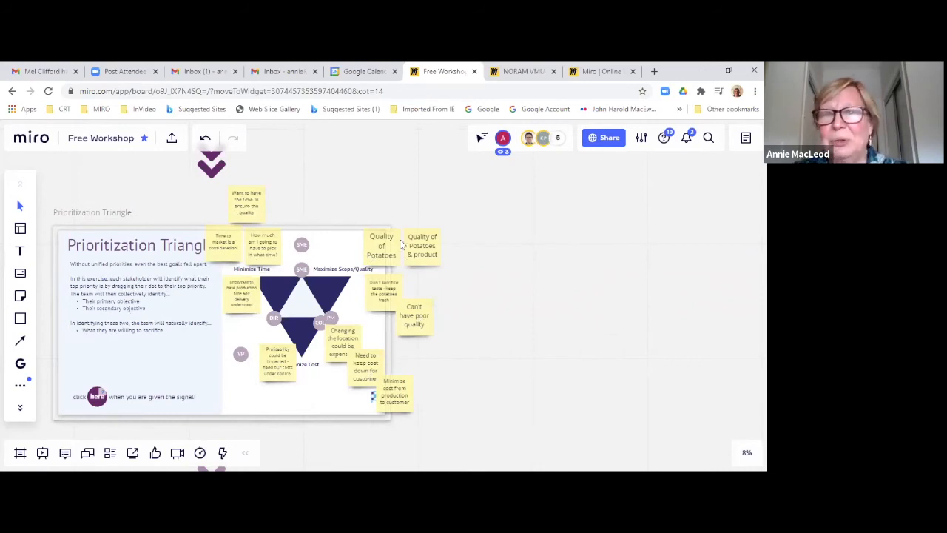
mouse_move(420, 281)
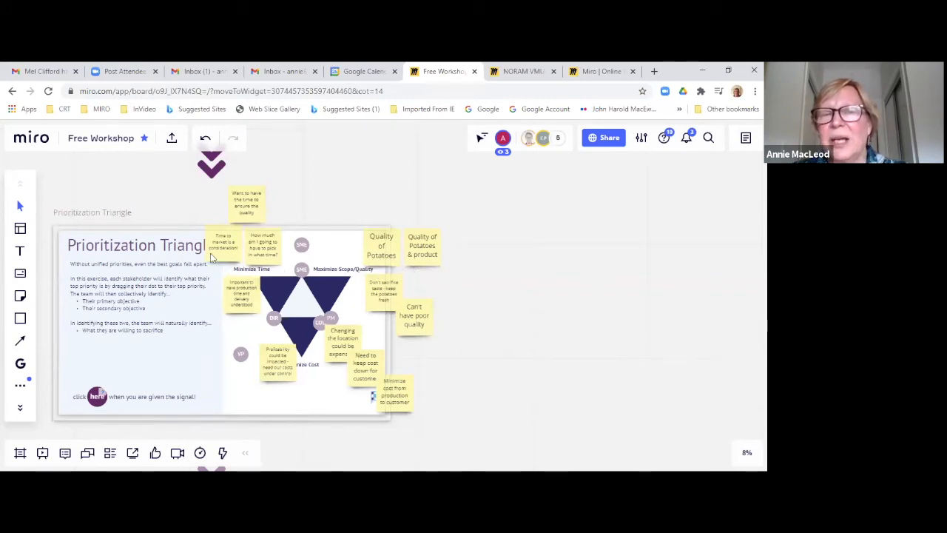
mouse_move(396, 268)
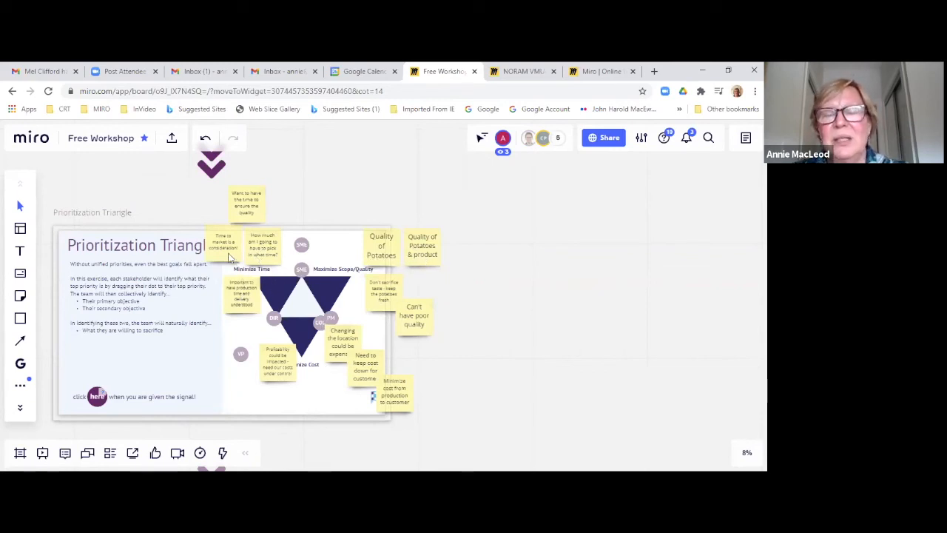
mouse_move(302, 376)
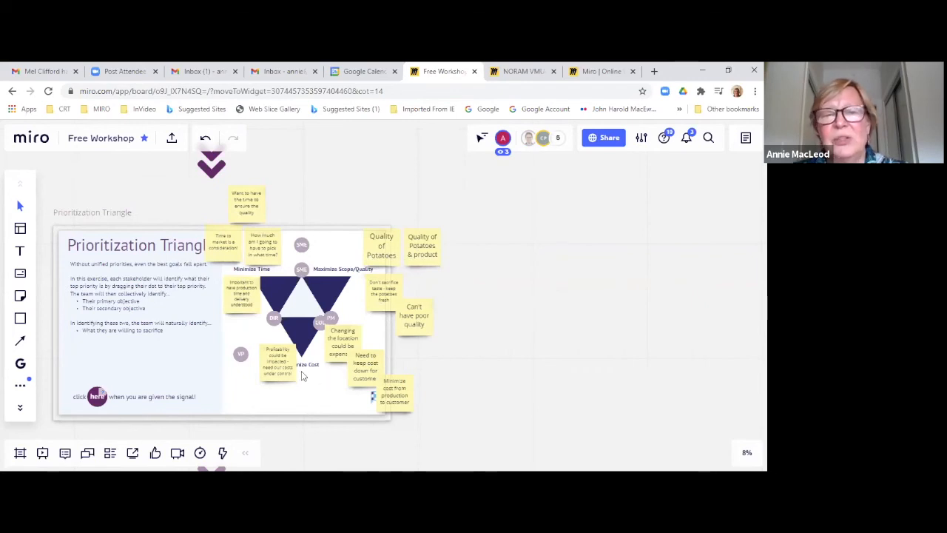
scroll("down", 3)
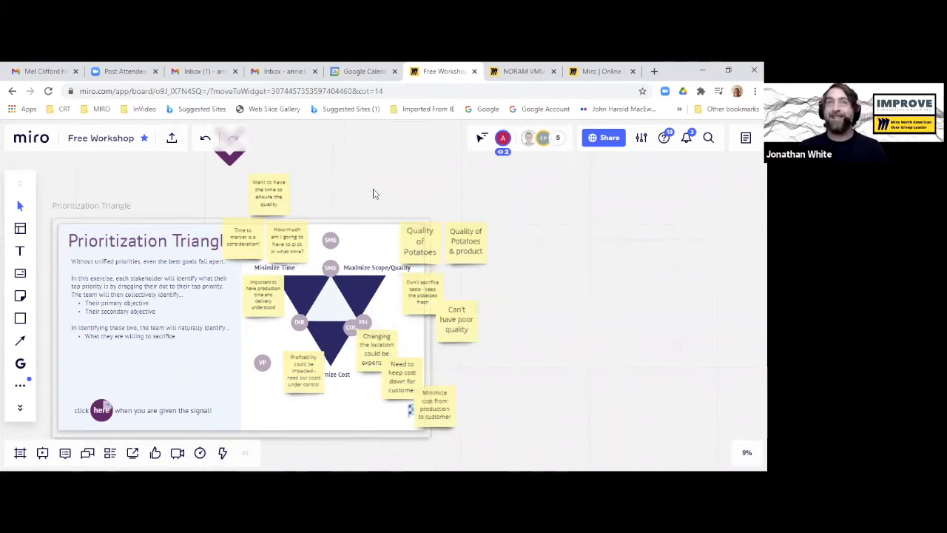
mouse_move(391, 228)
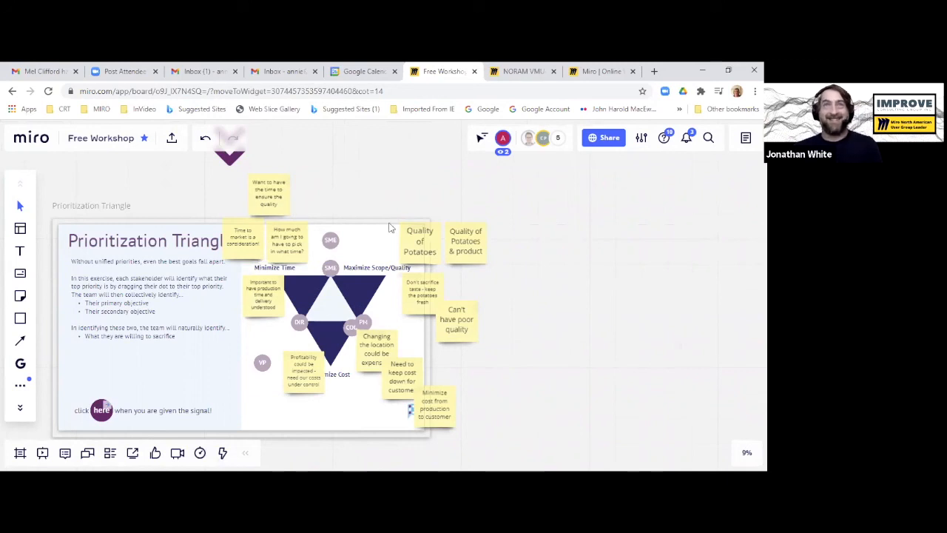
mouse_move(325, 349)
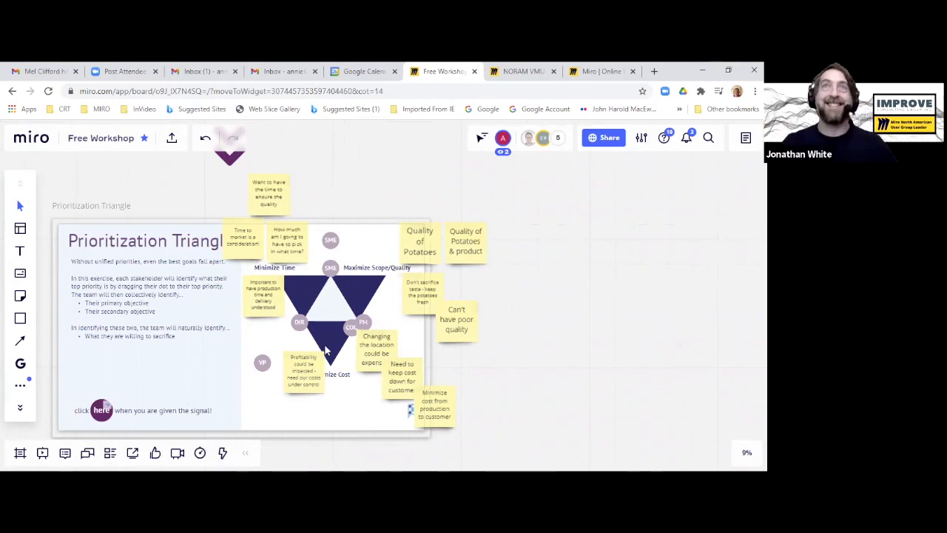
mouse_move(371, 426)
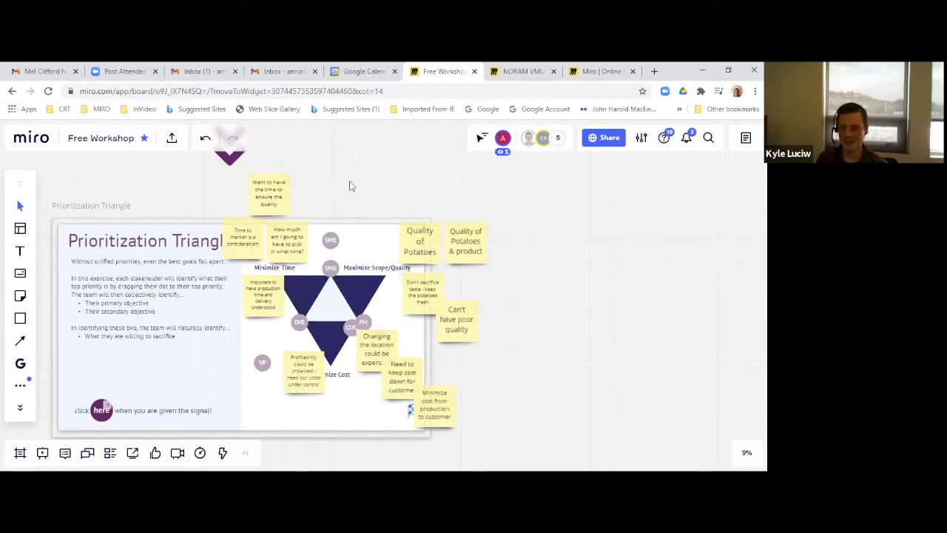
mouse_move(240, 292)
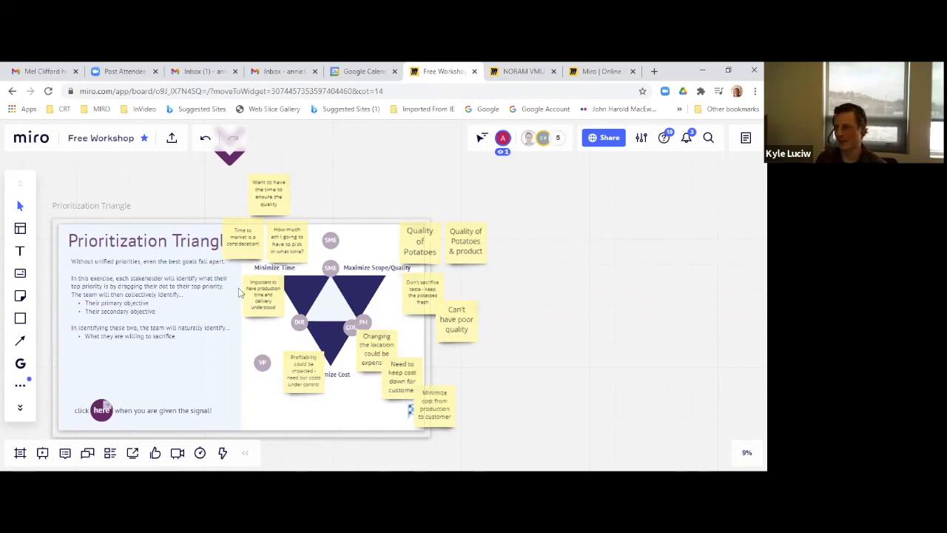
mouse_move(380, 301)
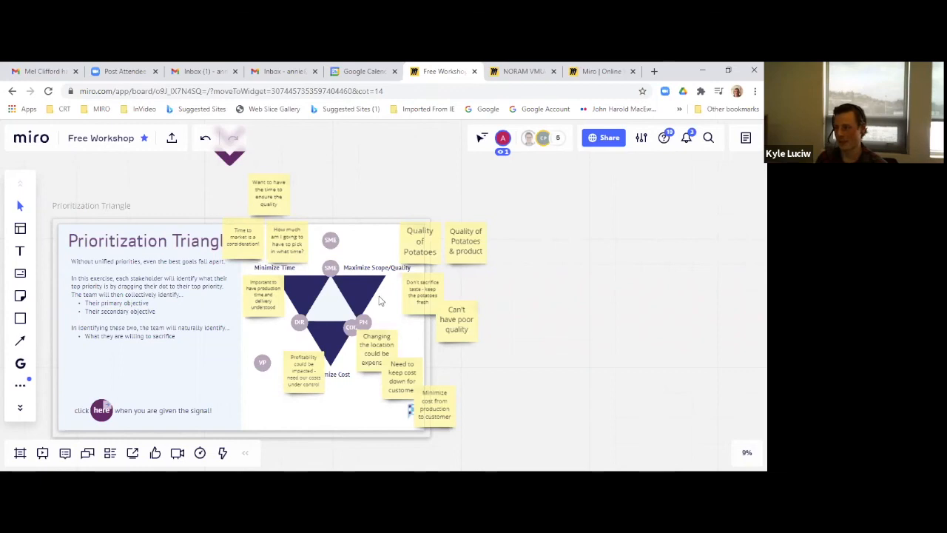